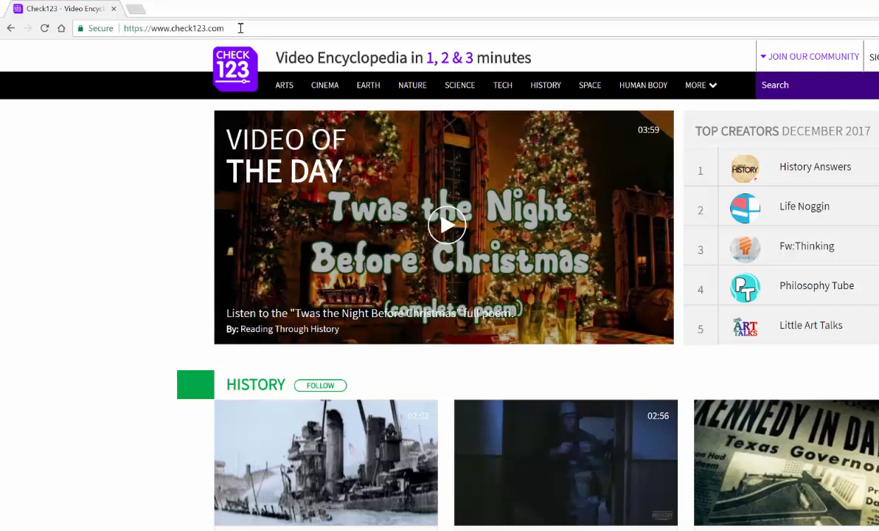
mouse_move(545, 84)
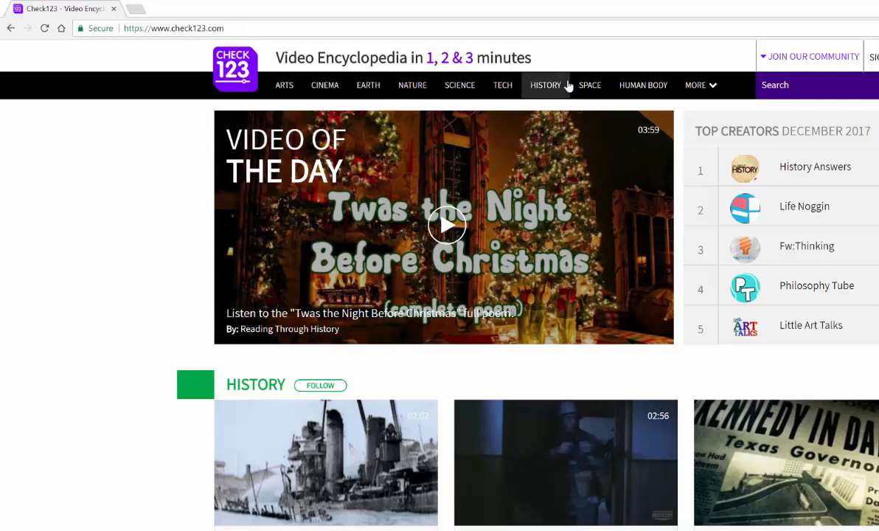
mouse_move(501, 84)
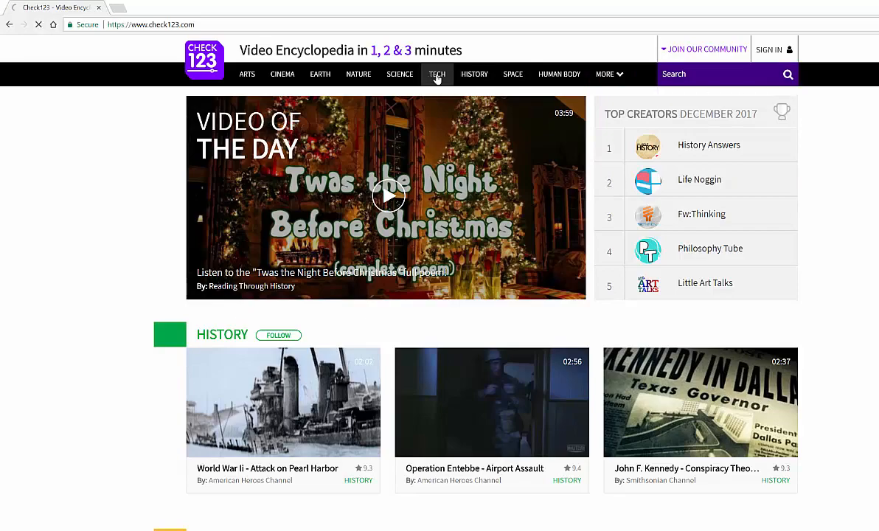
Browse the Tech category from the top navigation and scroll through its video grid
left_click(436, 74)
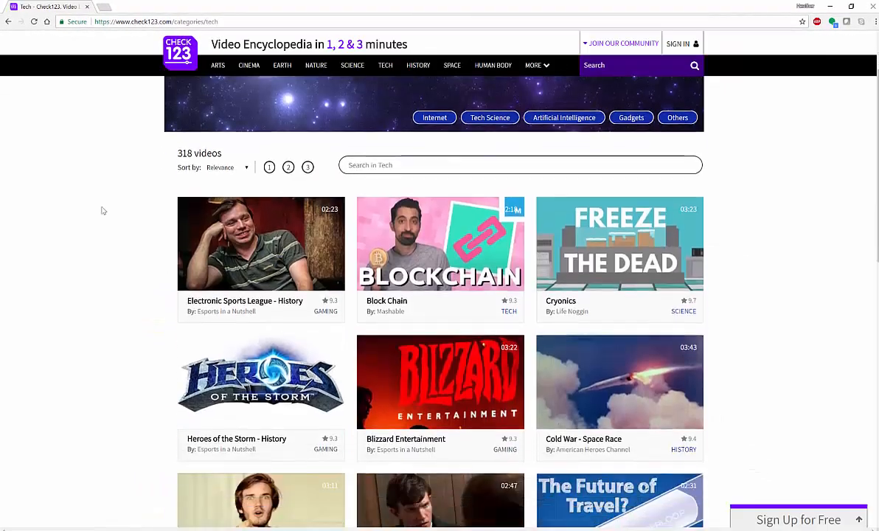
scroll("down", 3)
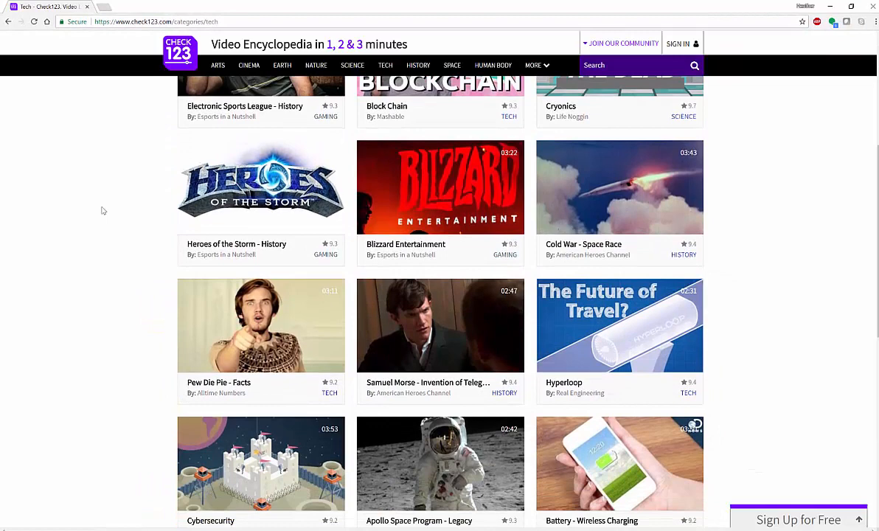
scroll("down", 3)
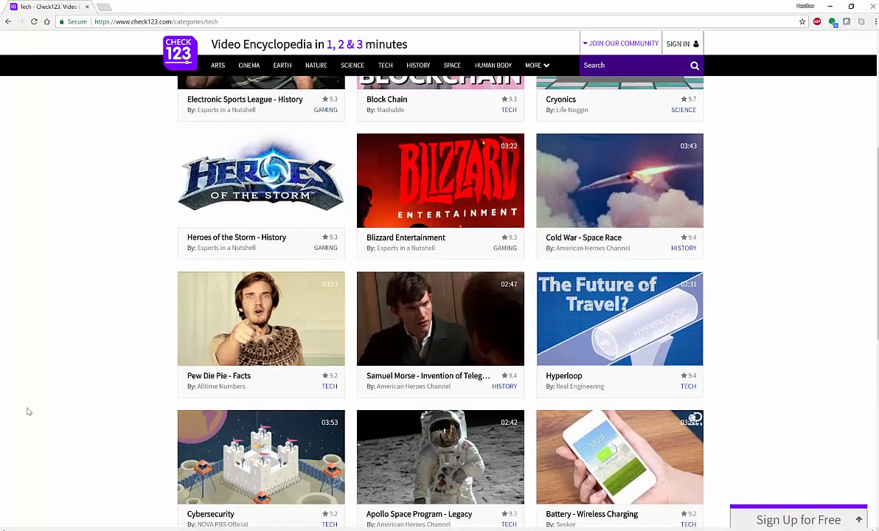
scroll("down", 3)
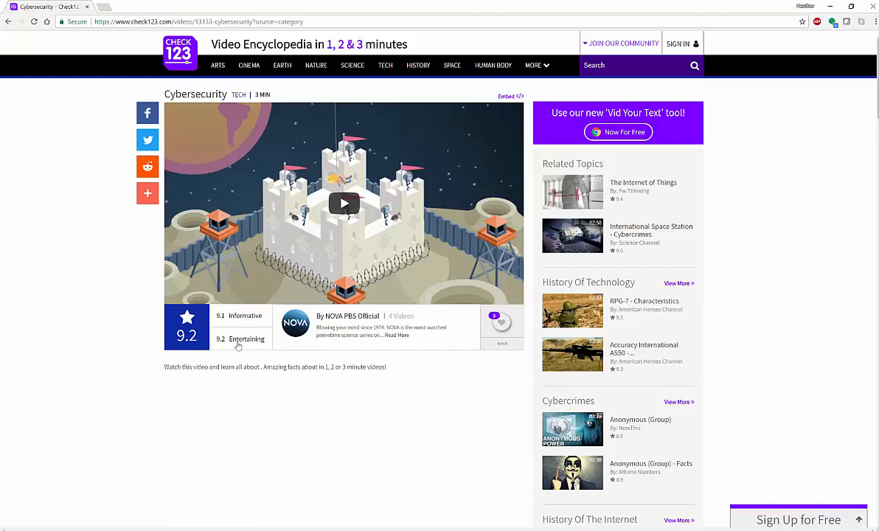
mouse_move(330, 327)
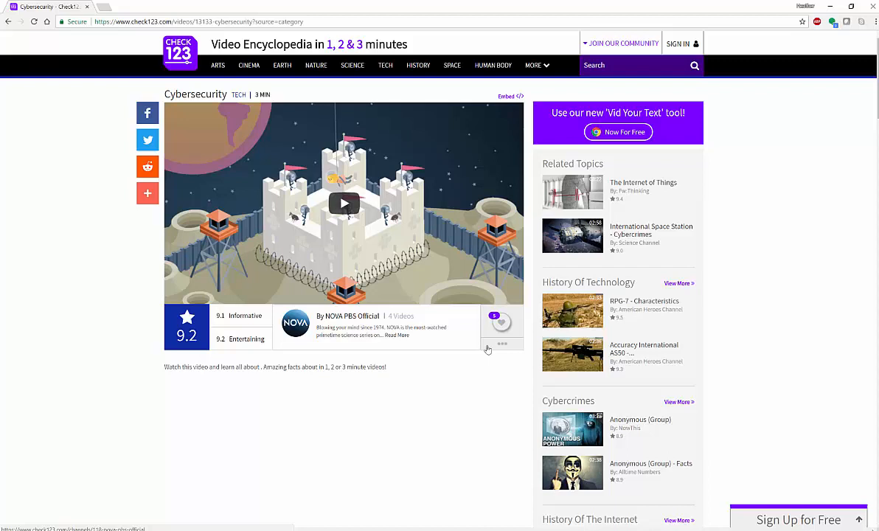
mouse_move(379, 342)
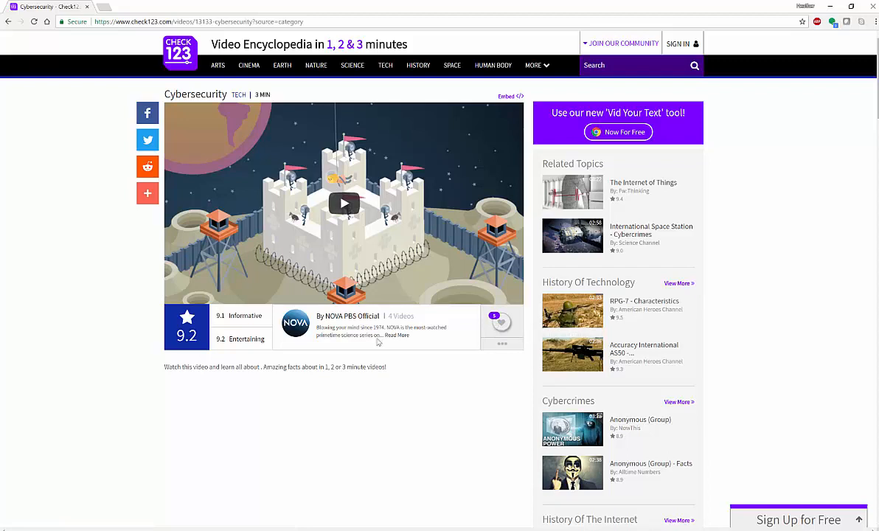
Scroll the Cybersecurity video page, then return to the Check123 home page via the logo
scroll("down", 3)
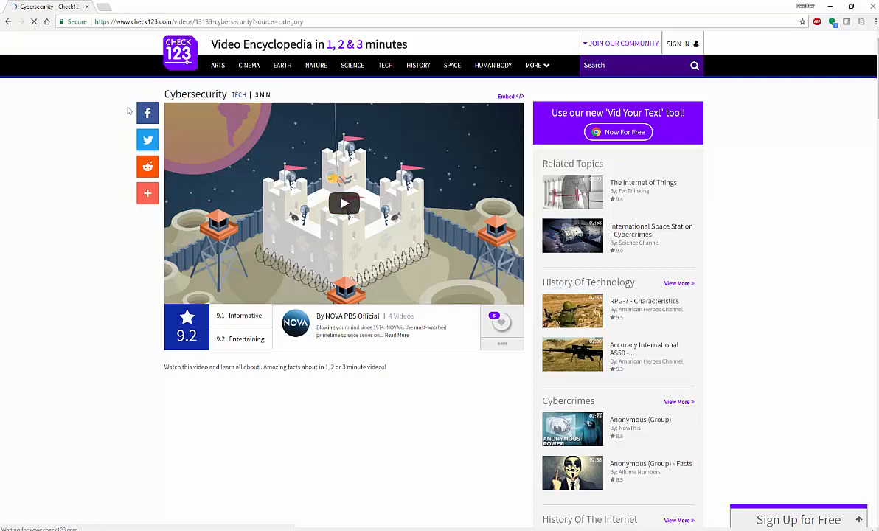
left_click(180, 53)
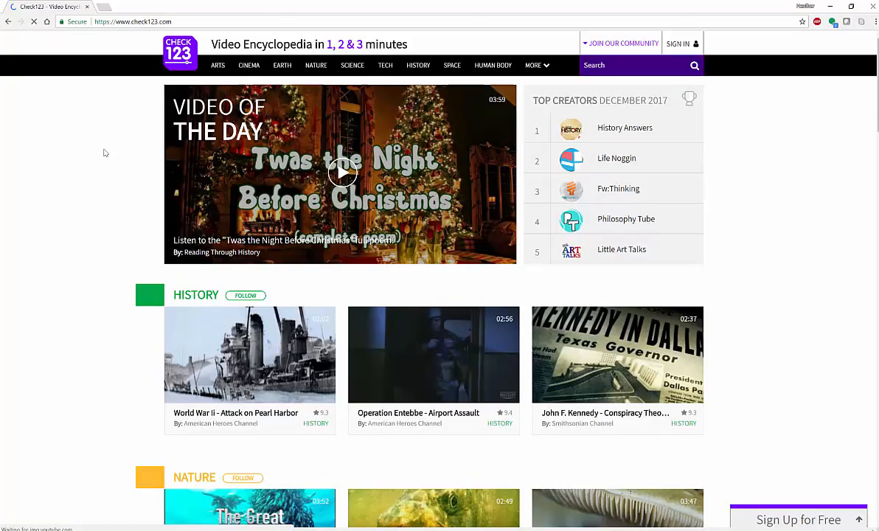